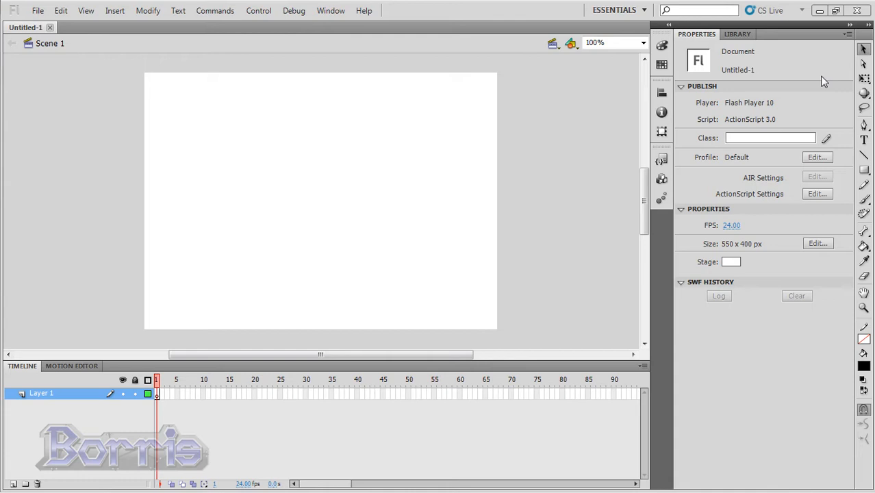
pyautogui.moveTo(864, 63)
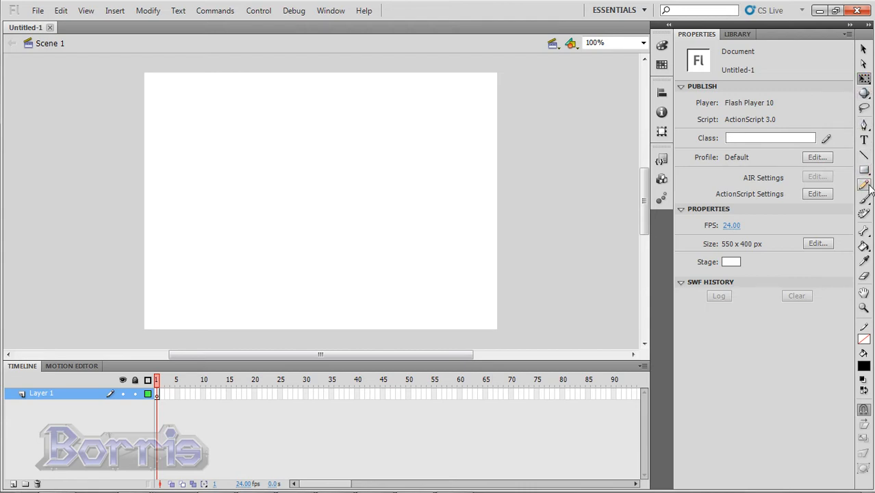
# - Look at the Pencil and Deco tool settings, then select the Rectangle Tool
pyautogui.click(864, 186)
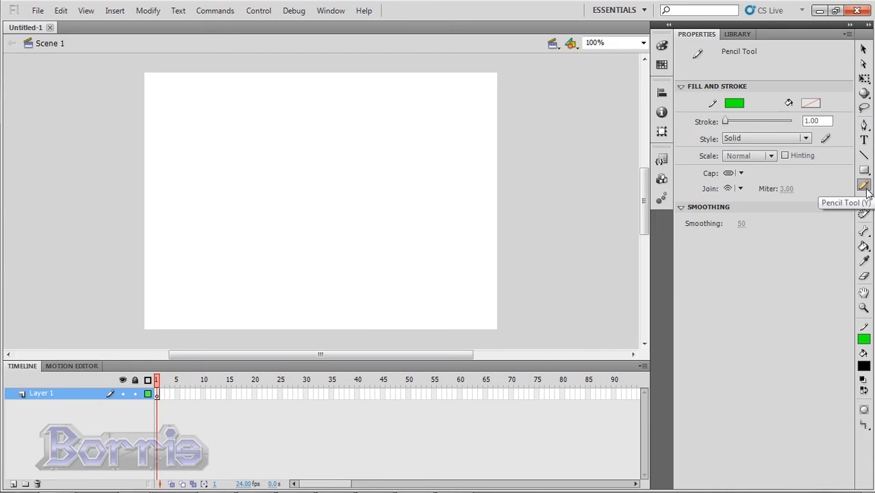
pyautogui.click(863, 215)
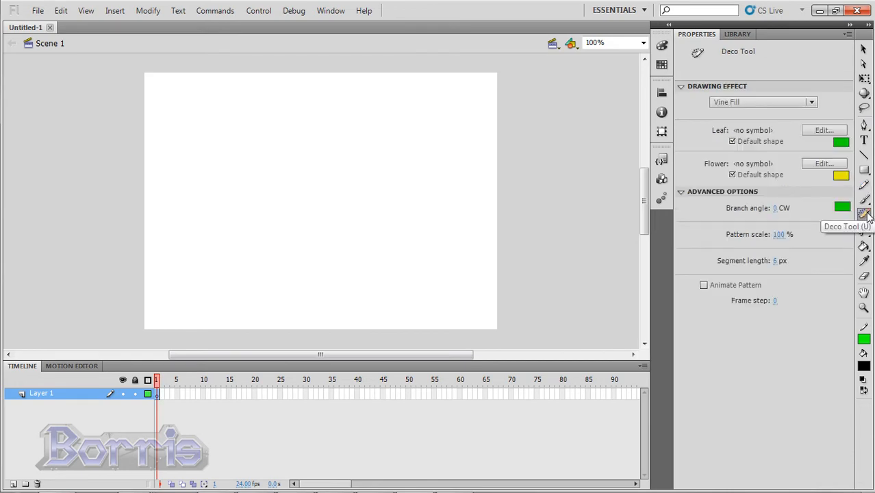
pyautogui.click(863, 172)
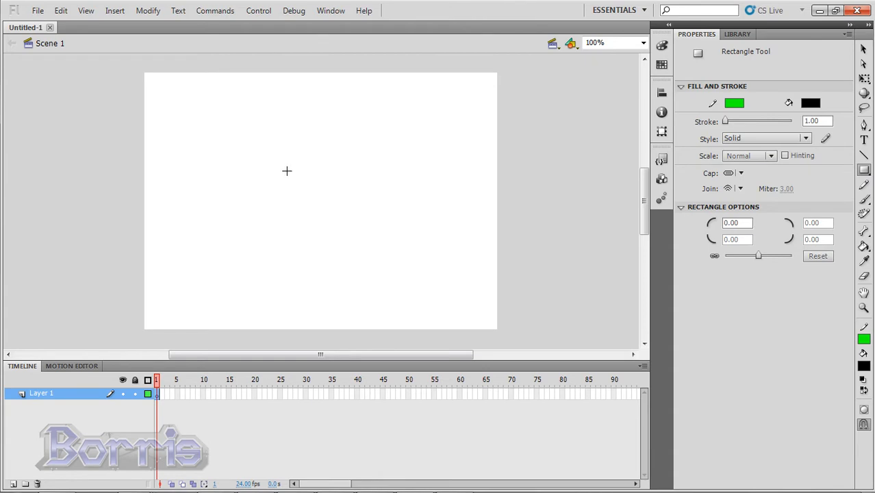
# - Draw a 74×49 black rectangle with green outline near stage centre and select it
pyautogui.moveTo(287, 170); pyautogui.dragTo(335, 204)
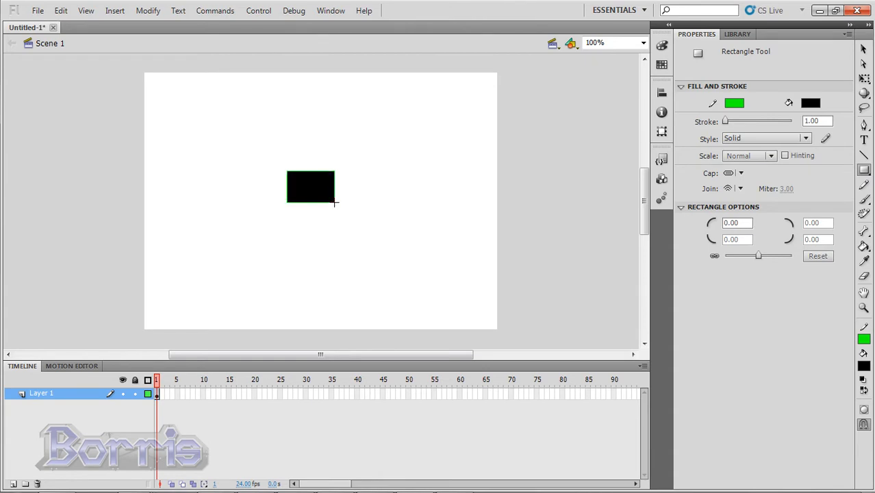
pyautogui.moveTo(507, 118)
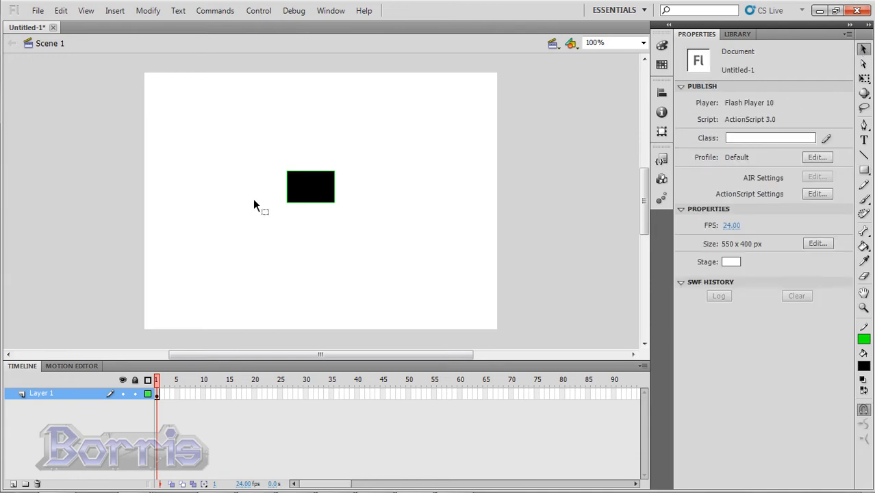
pyautogui.click(310, 186)
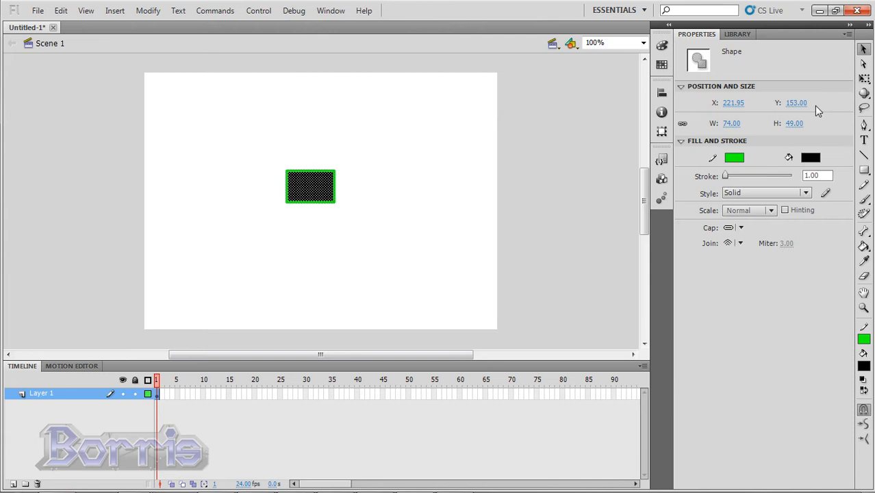
pyautogui.moveTo(774, 155)
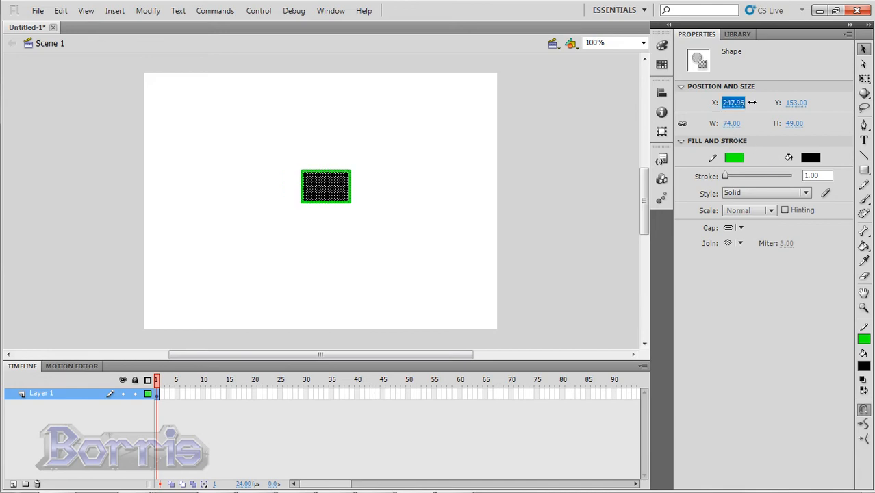
# - Set the rectangle's X to 220.95, unlink proportions, and set its width to 50 px
pyautogui.write('220.95')
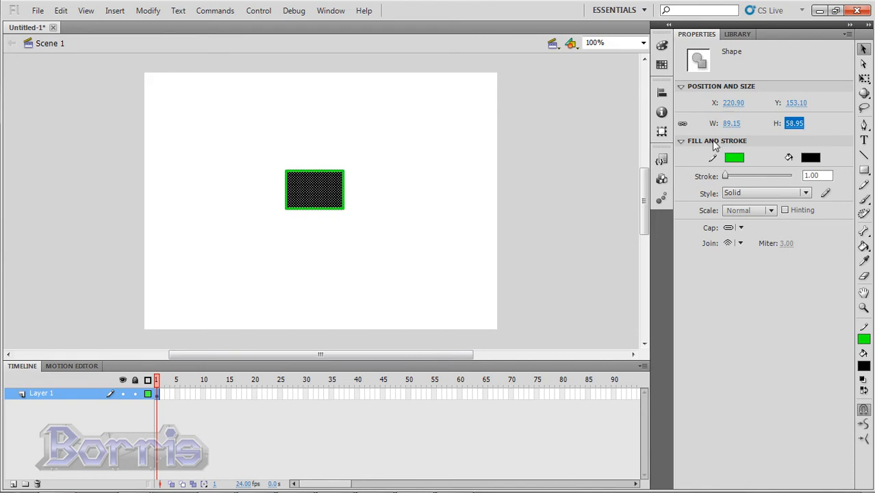
pyautogui.moveTo(699, 133)
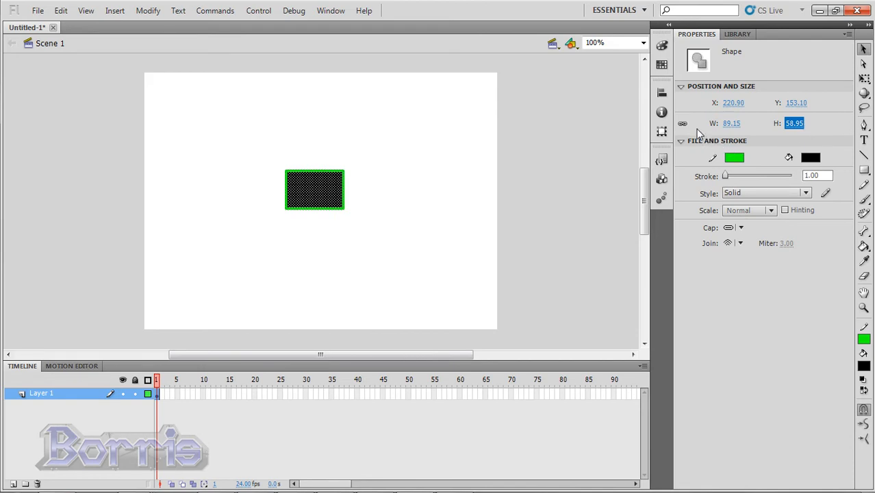
pyautogui.click(682, 124)
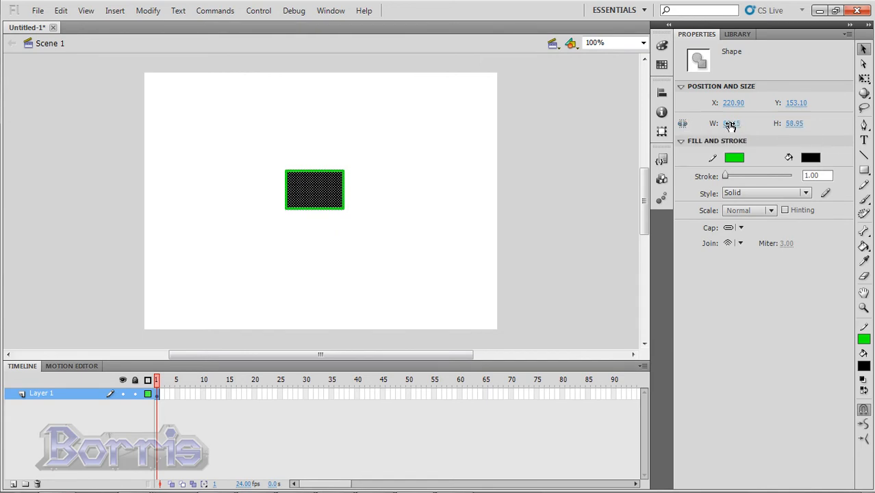
pyautogui.doubleClick(732, 123)
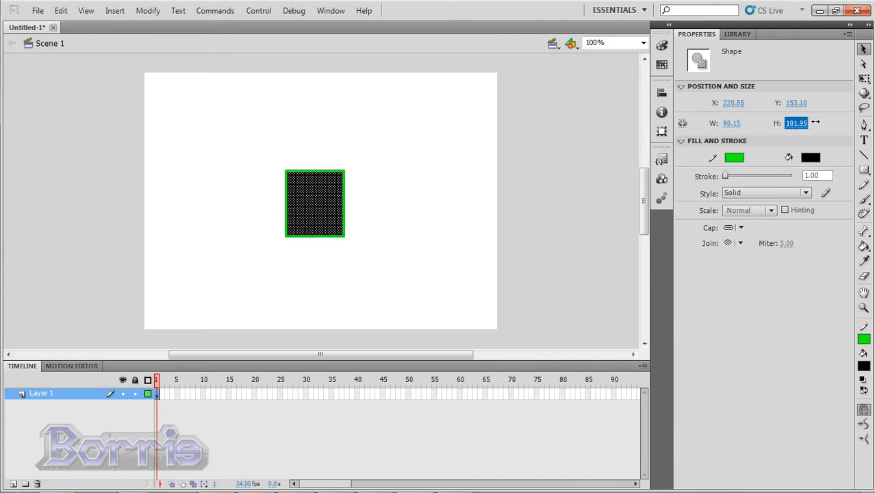
pyautogui.moveTo(796, 122); pyautogui.dragTo(788, 123)
pyautogui.write('58.9')
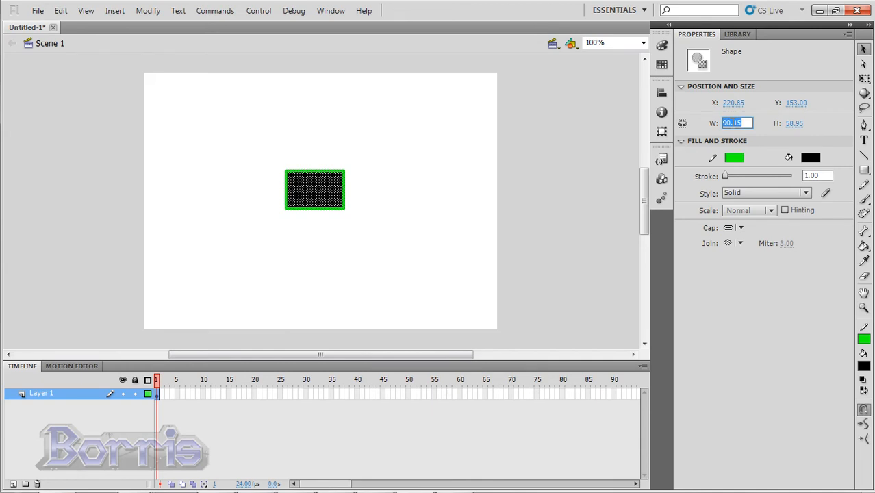
pyautogui.write('50')
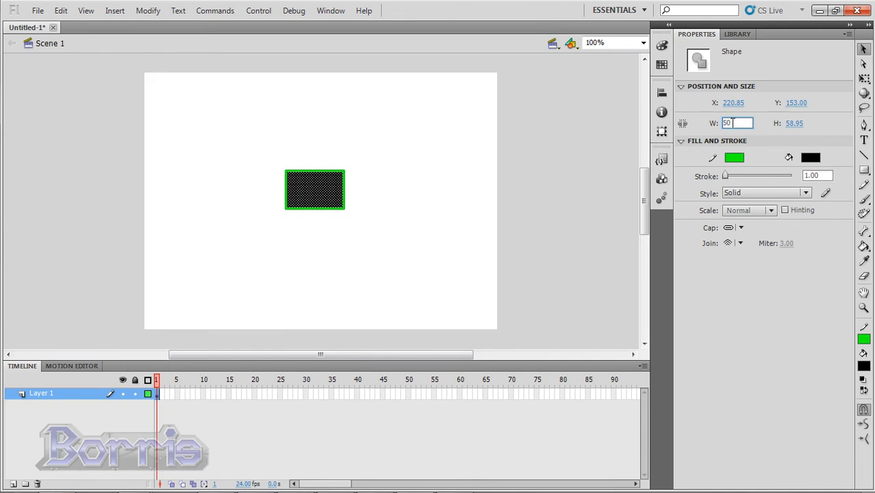
pyautogui.press('Return')
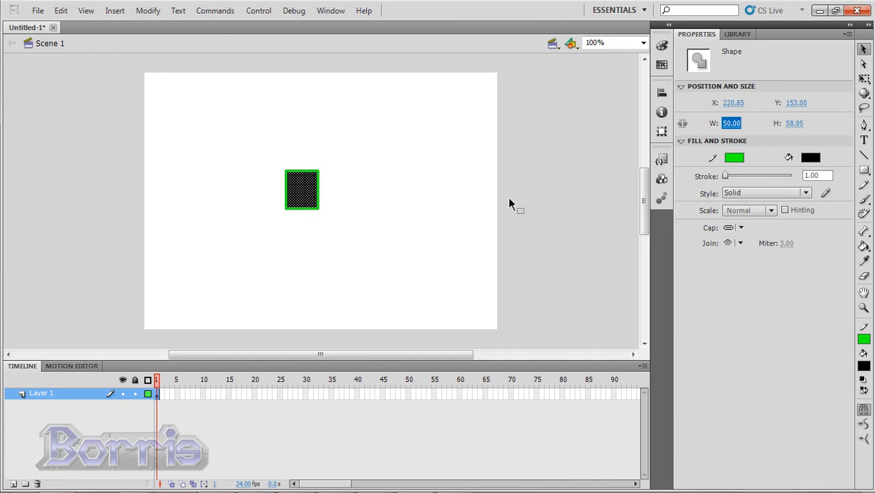
pyautogui.click(481, 208)
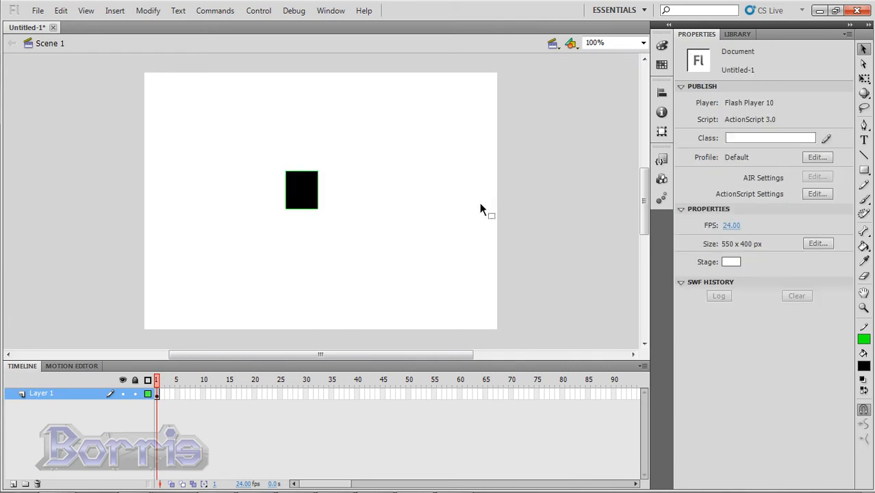
pyautogui.moveTo(522, 188)
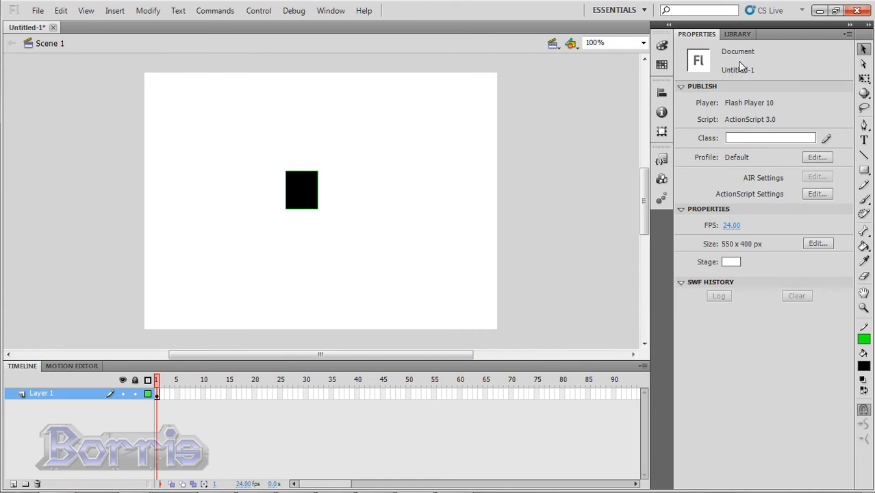
pyautogui.moveTo(707, 93)
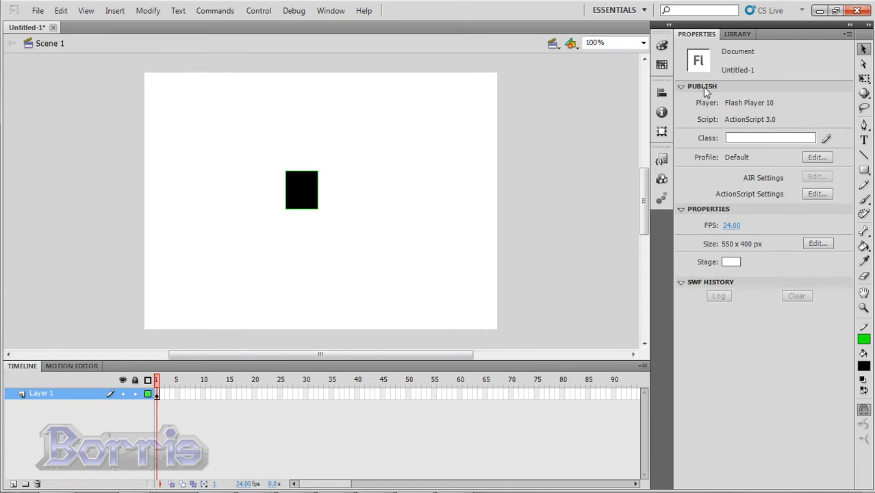
pyautogui.moveTo(716, 127)
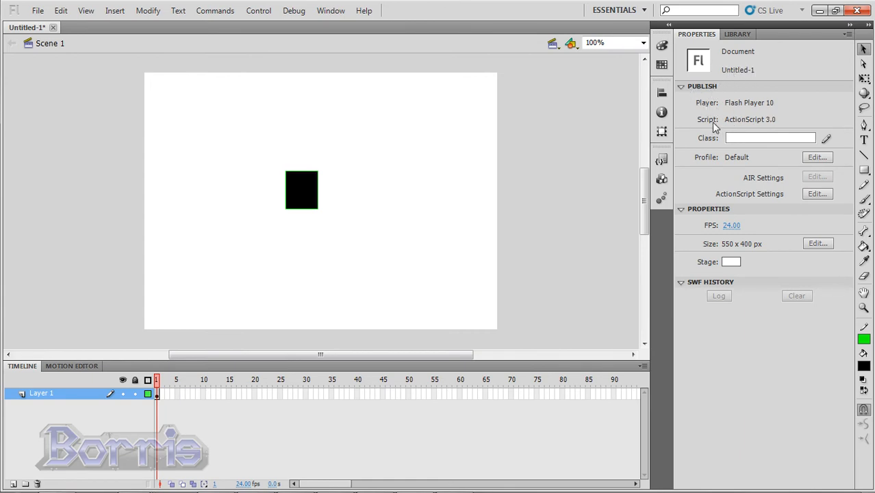
pyautogui.moveTo(741, 137)
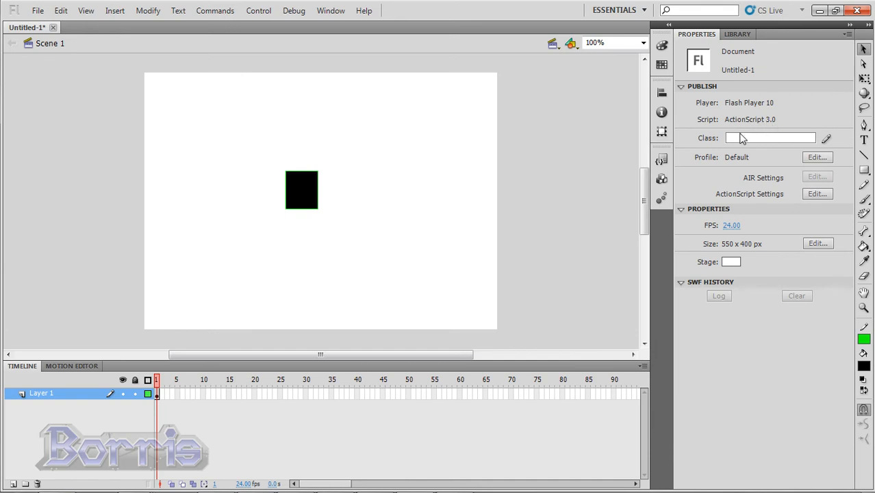
pyautogui.moveTo(714, 142)
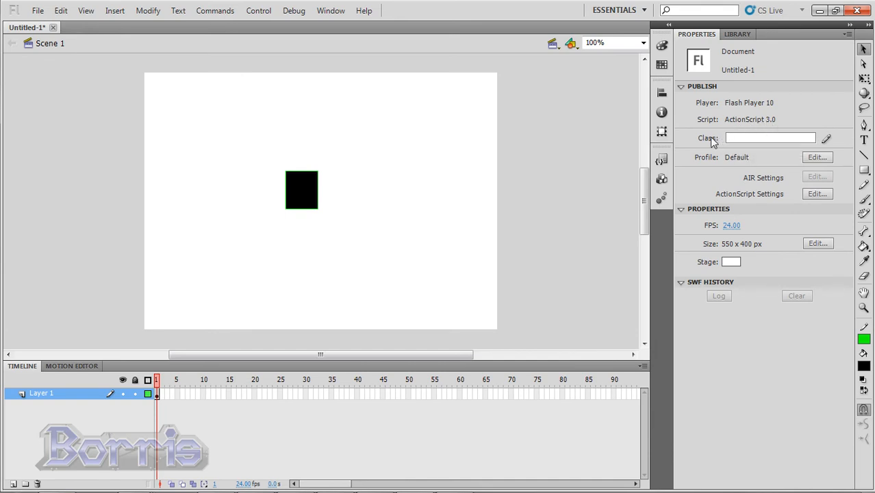
pyautogui.moveTo(721, 153)
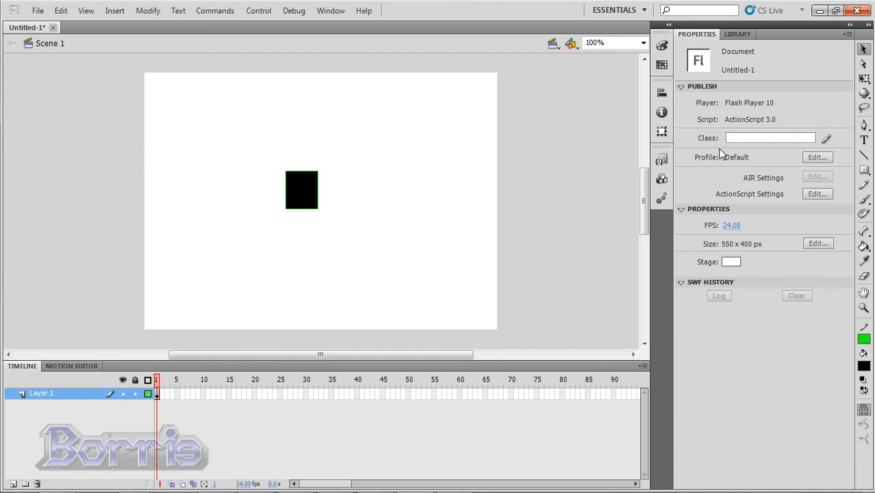
pyautogui.moveTo(741, 170)
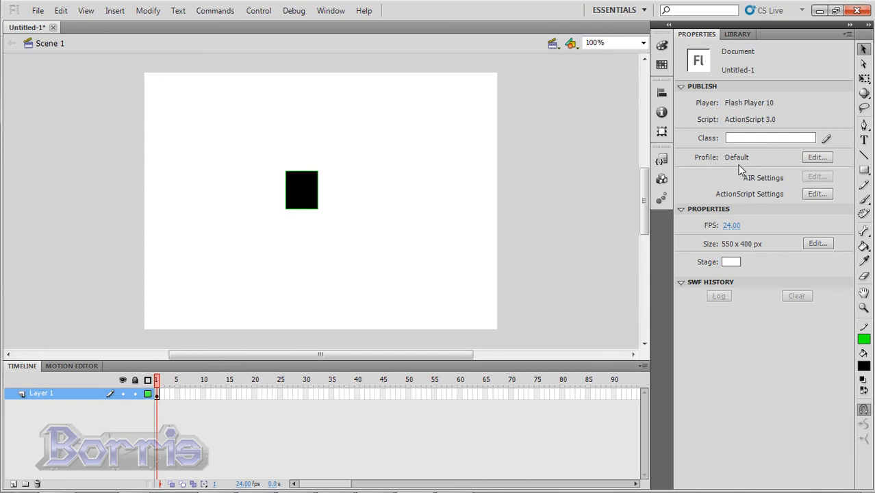
pyautogui.moveTo(724, 194)
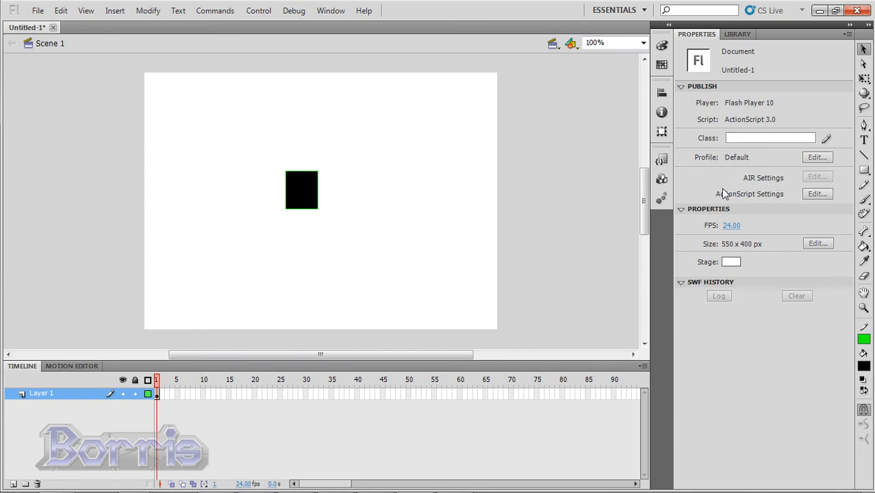
pyautogui.moveTo(769, 199)
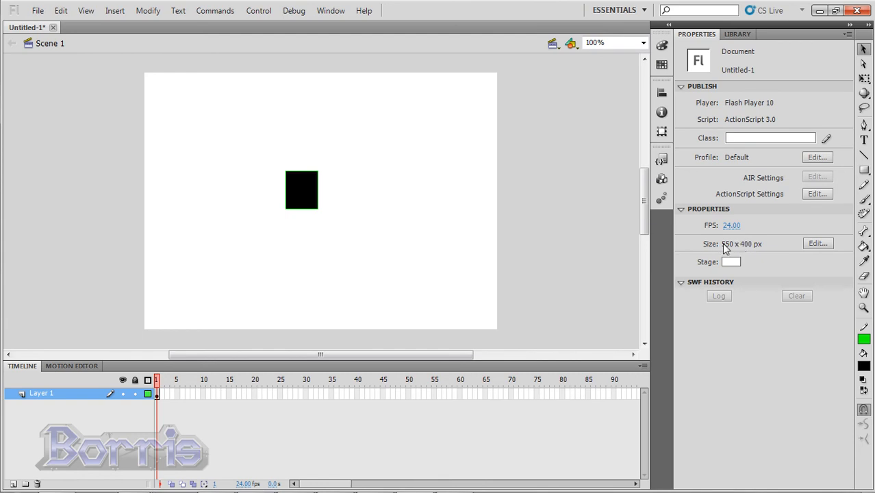
pyautogui.moveTo(730, 265)
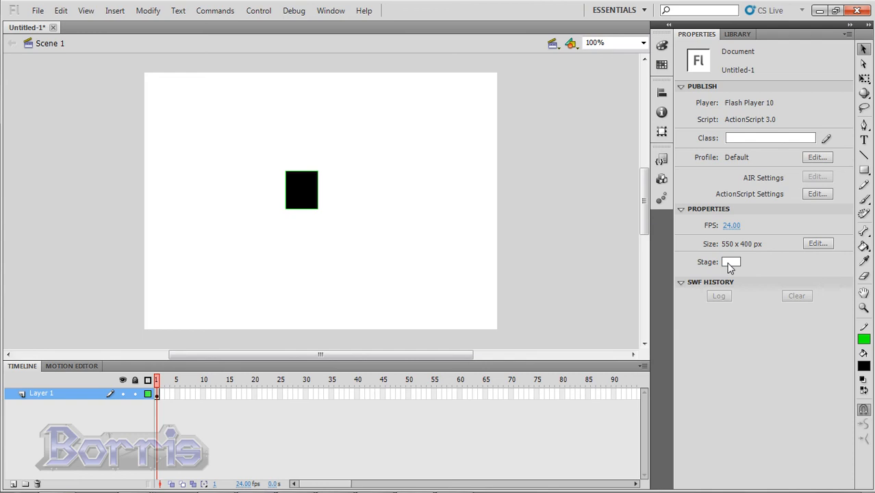
pyautogui.moveTo(689, 292)
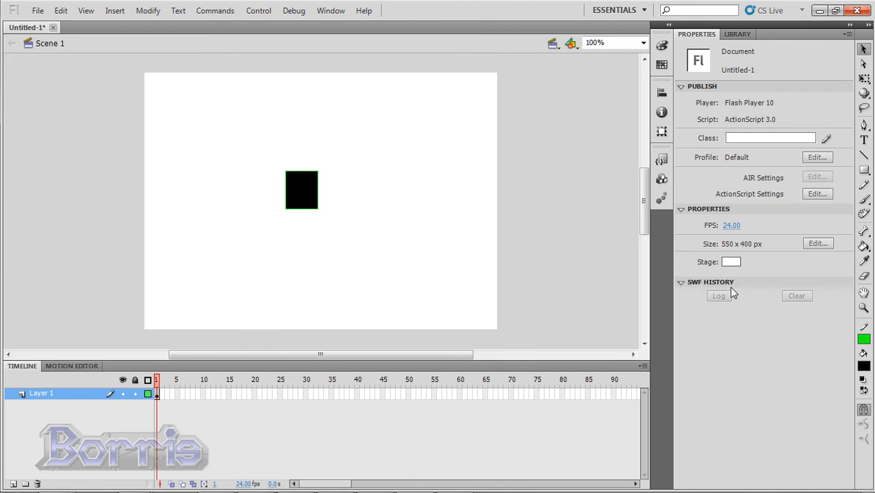
pyautogui.moveTo(91, 51)
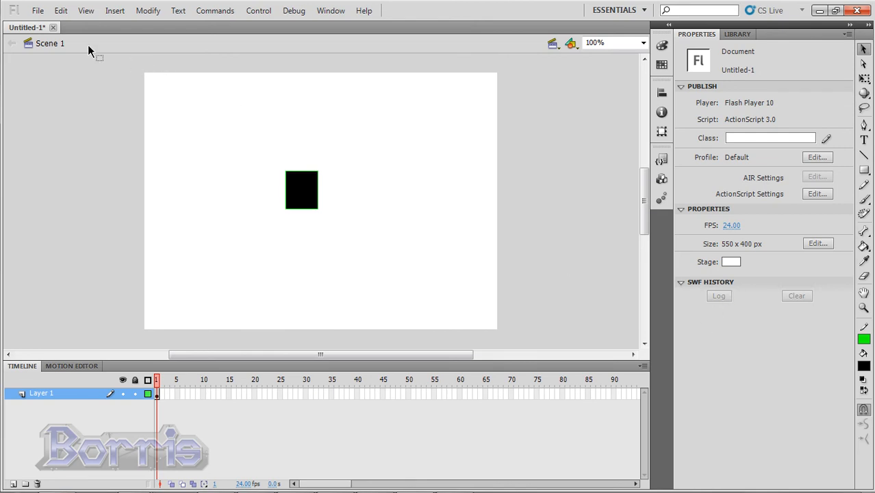
# - Publish the movie from the File menu, creating a 599 B SWF
pyautogui.click(38, 10)
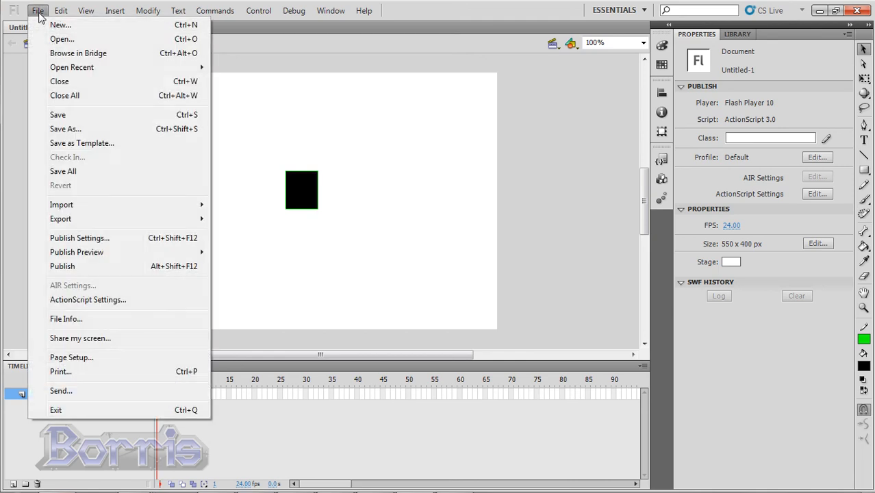
pyautogui.moveTo(62, 266)
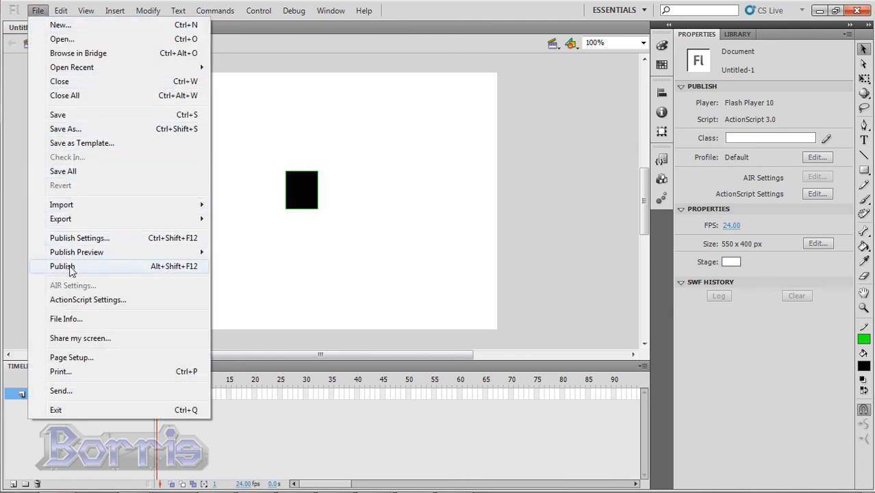
pyautogui.click(62, 266)
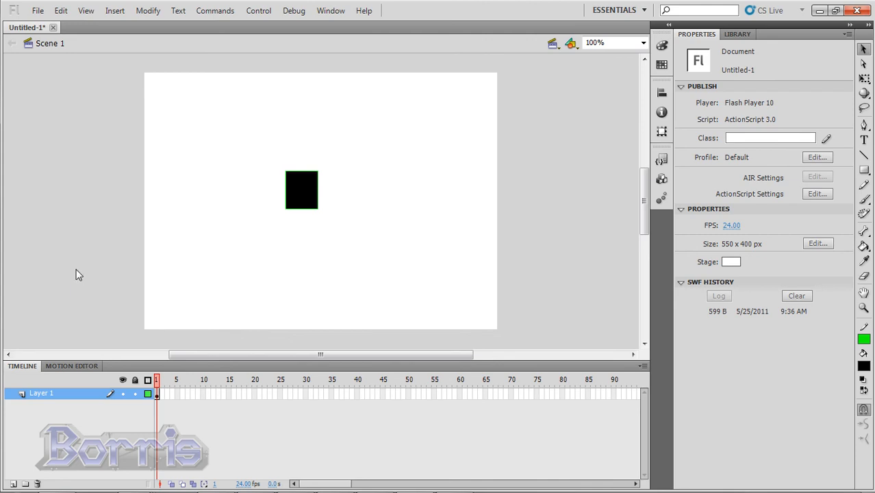
pyautogui.moveTo(336, 181)
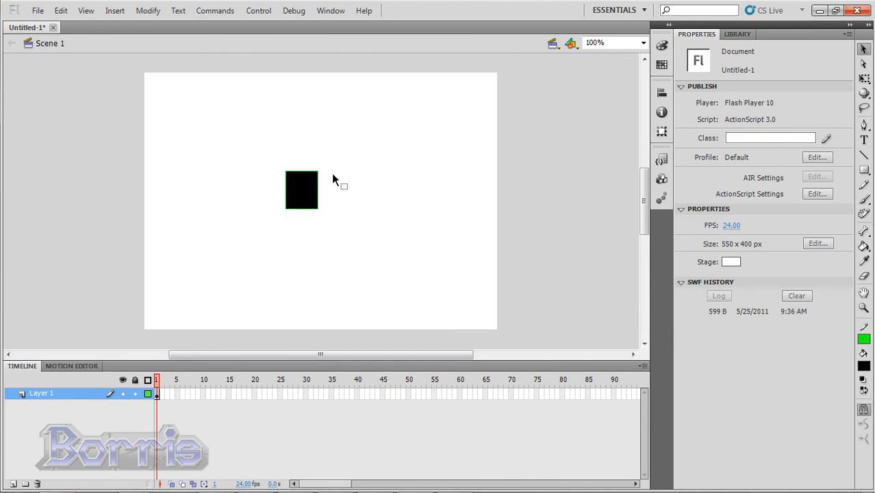
pyautogui.click(38, 10)
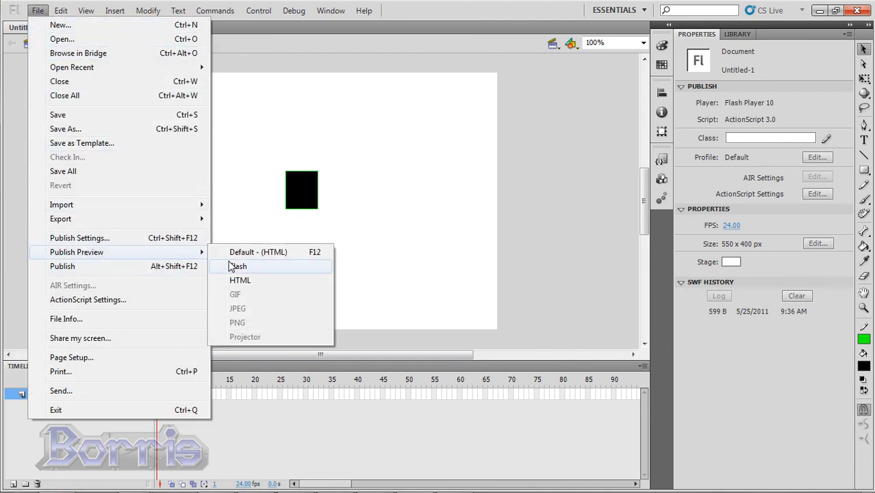
# - Run the Flash publish preview of the movie, then close the preview window
pyautogui.click(237, 266)
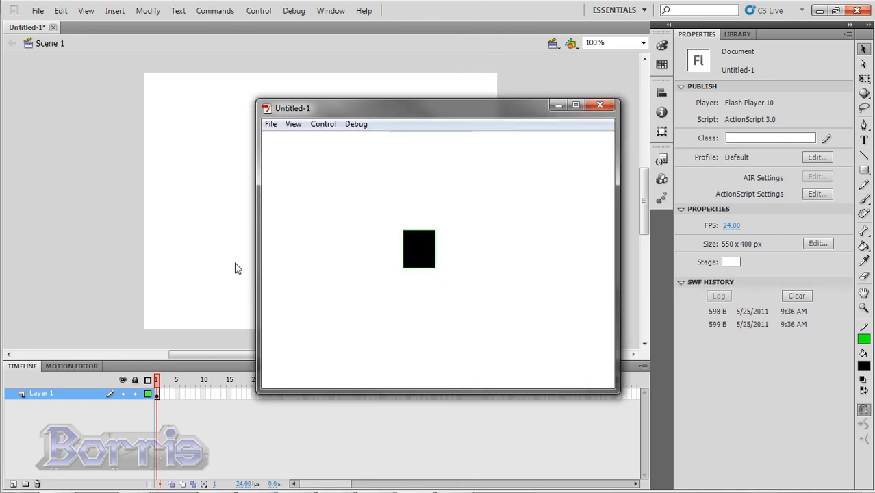
pyautogui.moveTo(600, 105)
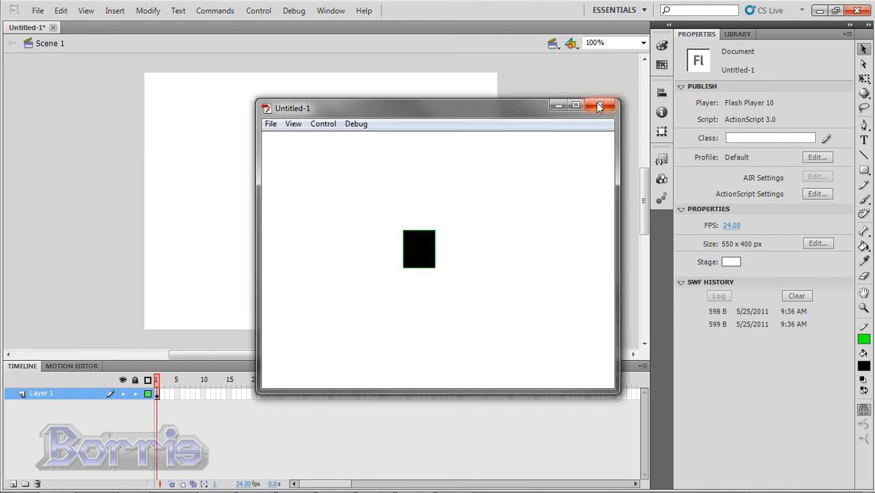
pyautogui.click(601, 106)
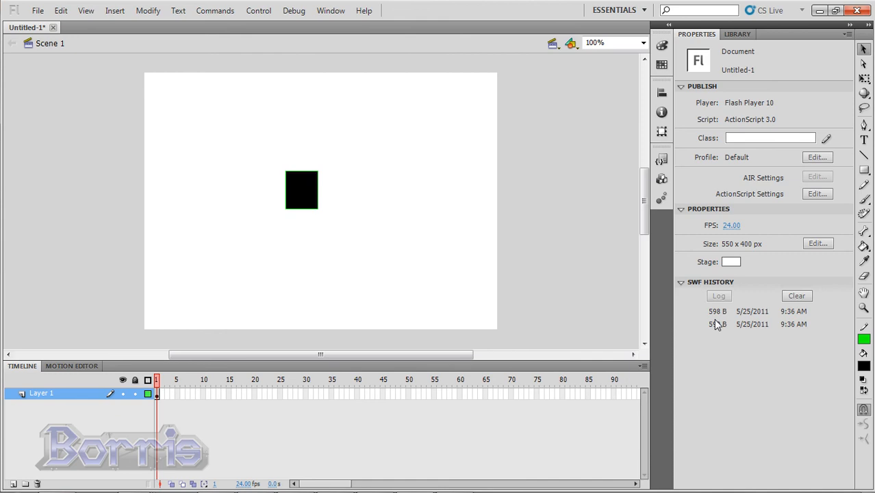